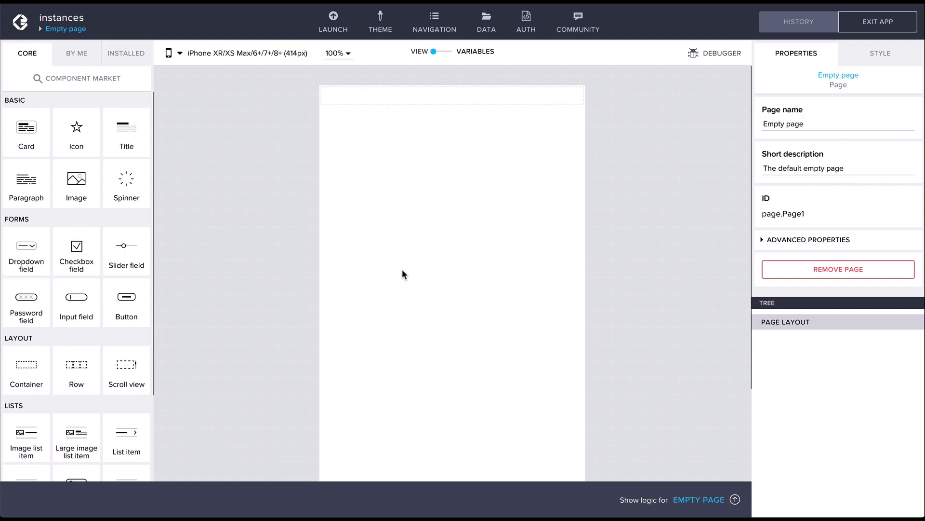
mouse_move(229, 319)
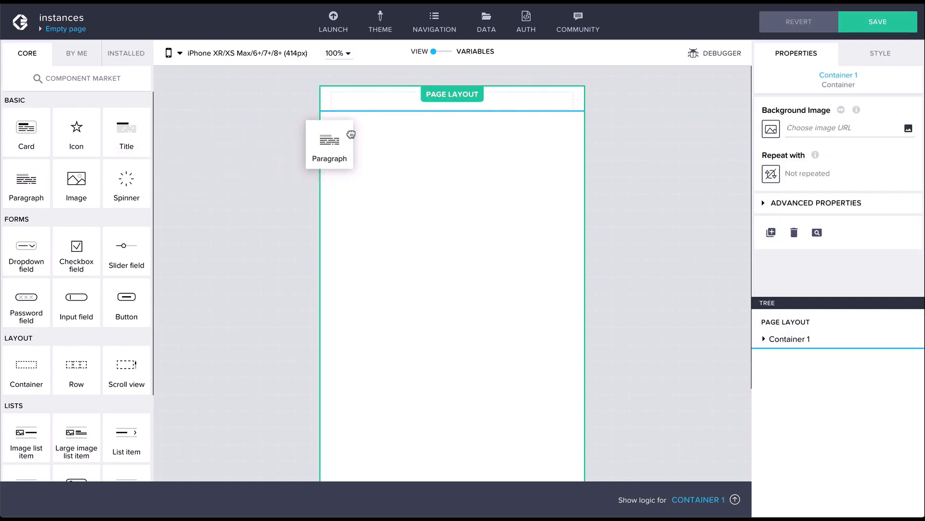
- Place a placeholder-text Paragraph inside Container 1 on the empty page
drag(330, 139, 451, 110)
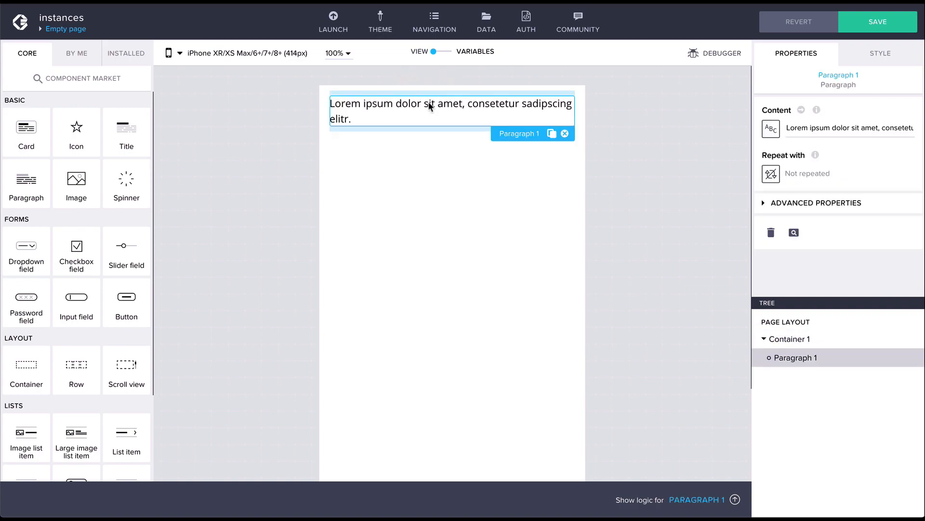
mouse_move(519, 116)
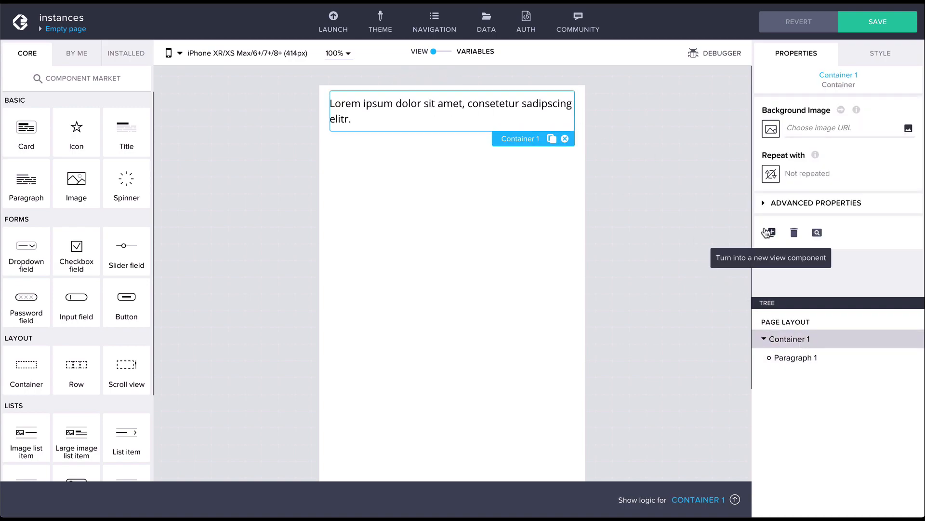
- Convert Container 1 into a new composite view component and save the app
click(767, 232)
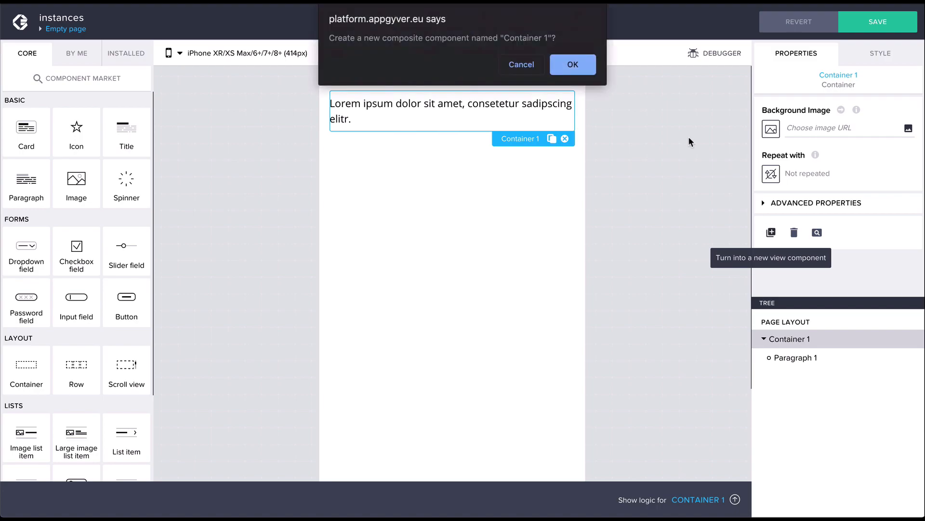
click(572, 64)
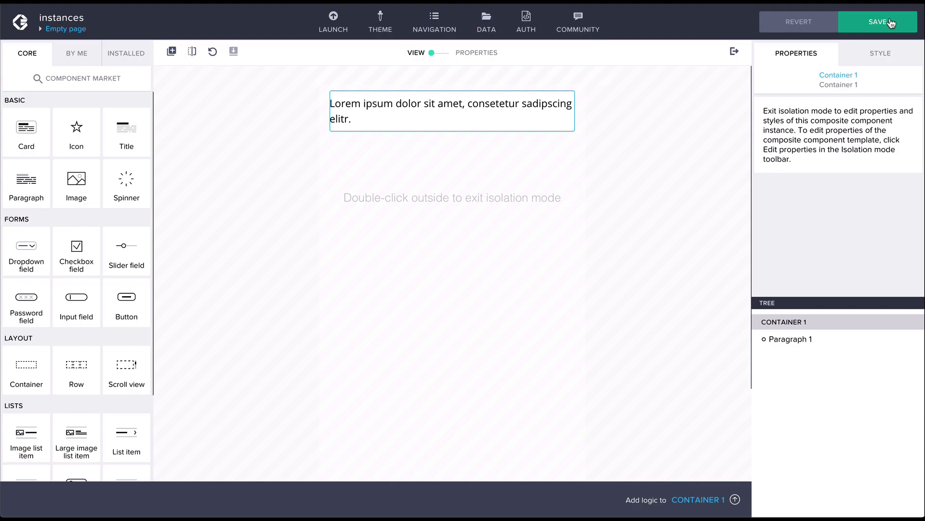
click(878, 22)
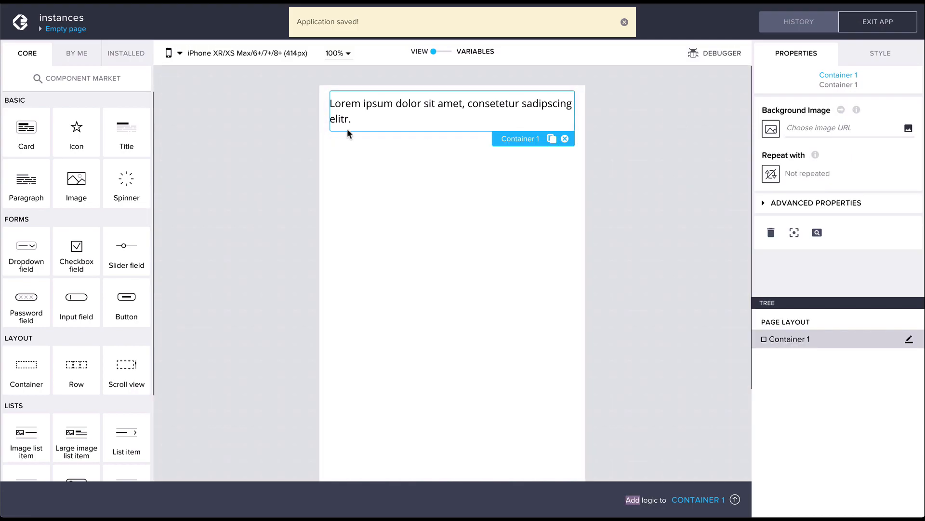
- Show the By Me templates, add a second Container 1, and isolate the original Container 1
click(76, 53)
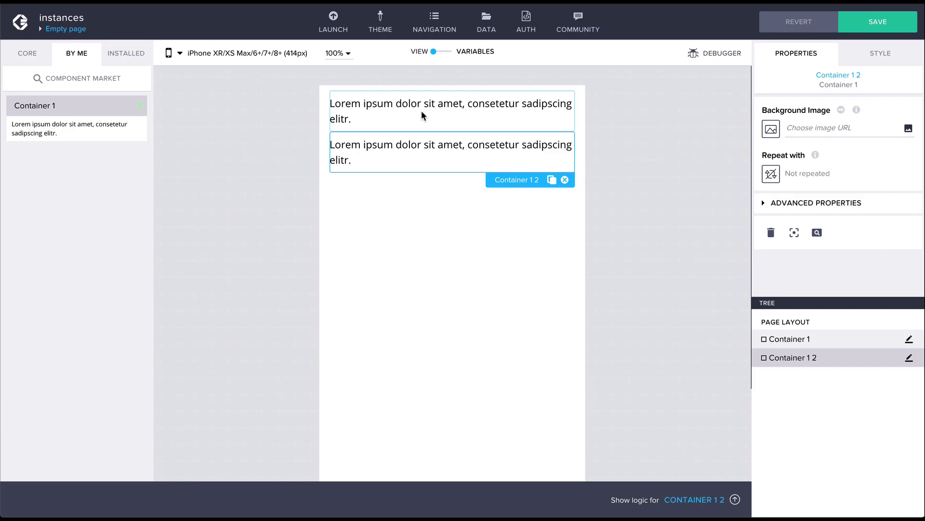
double_click(451, 111)
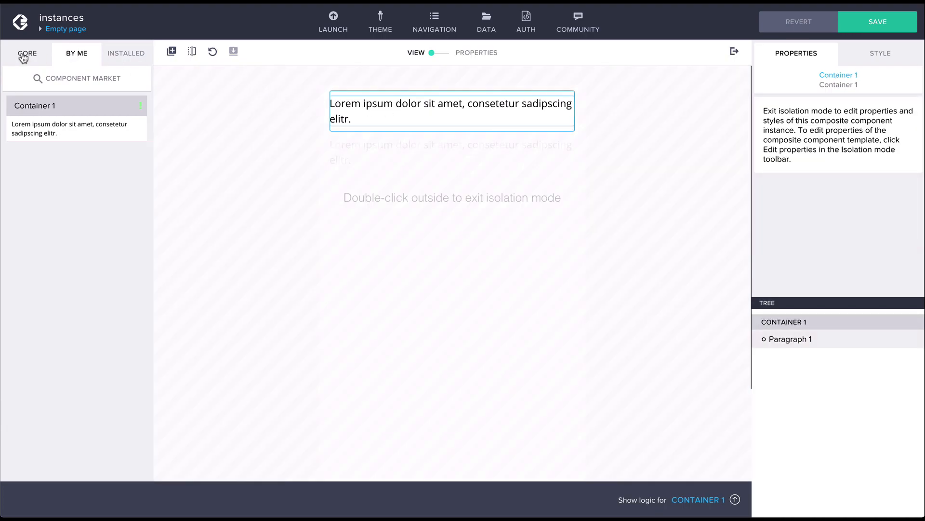
- Add a star Icon below the paragraph in Container 1, save, and re-isolate Container 1
click(27, 53)
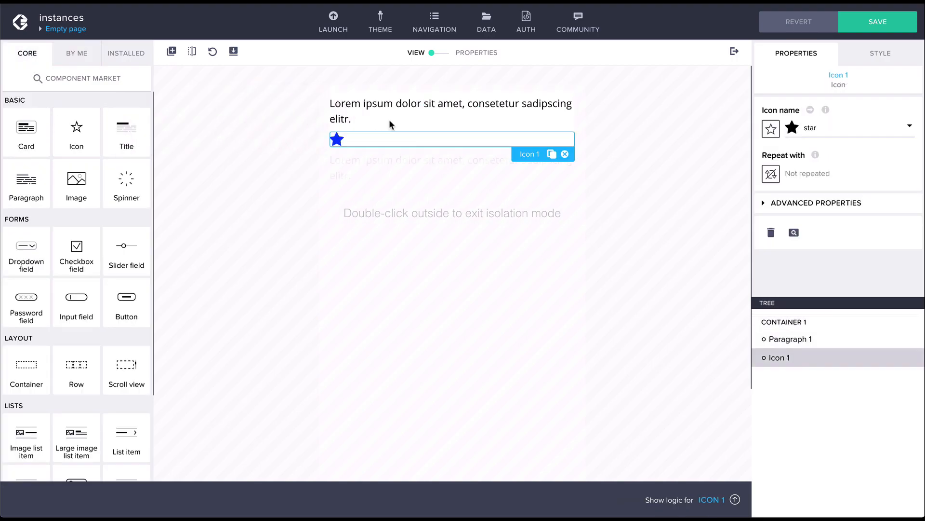
click(877, 22)
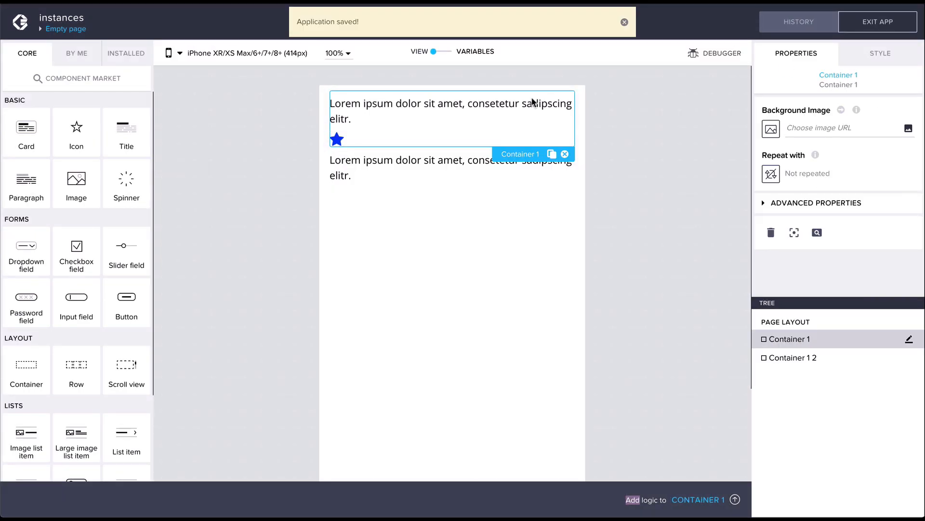
double_click(452, 118)
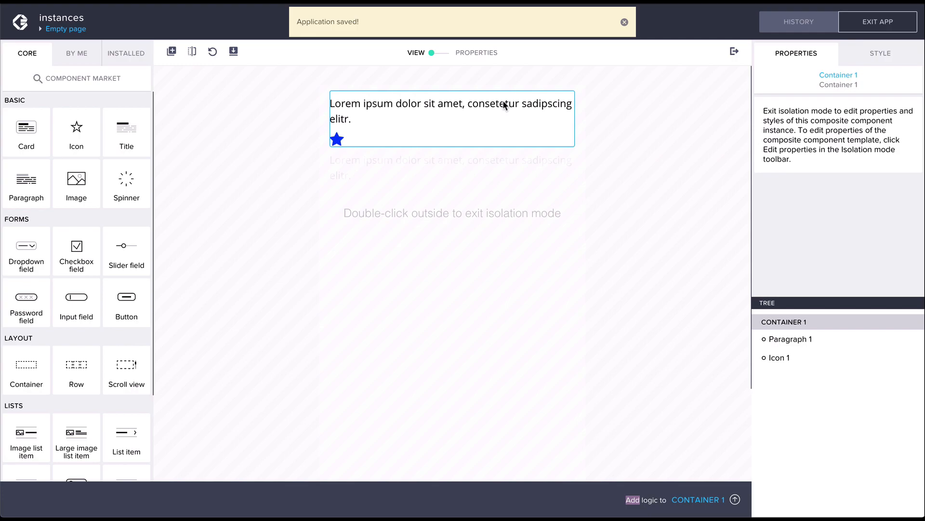
mouse_move(234, 51)
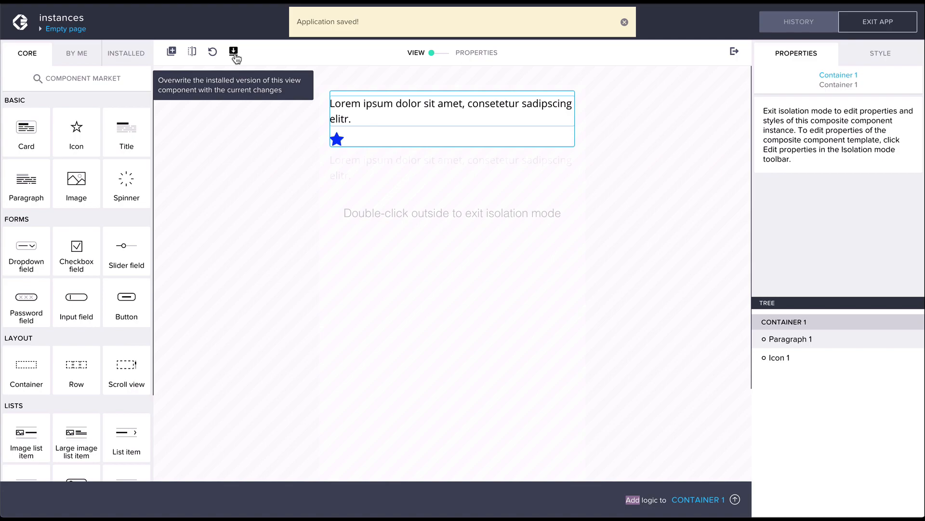
- Overwrite the installed Container 1 version, update the unchanged instance to it, and save
click(233, 52)
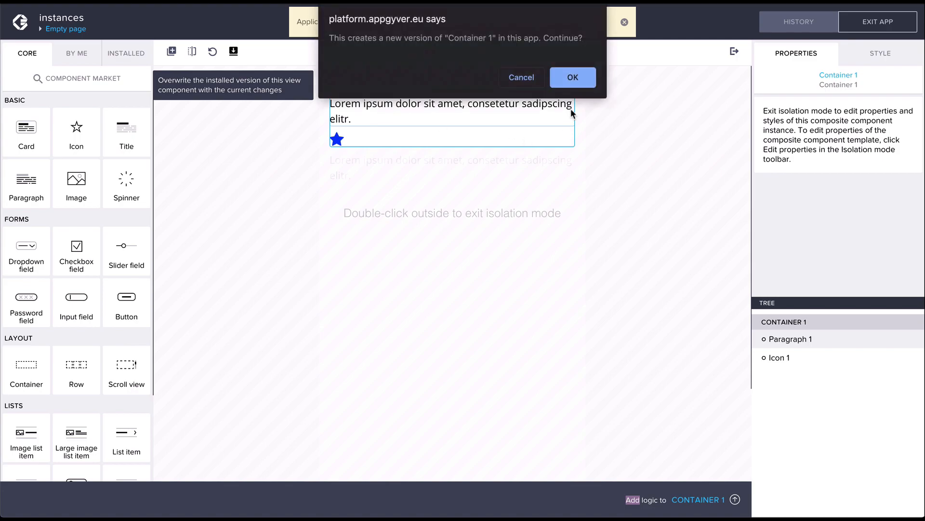
click(572, 77)
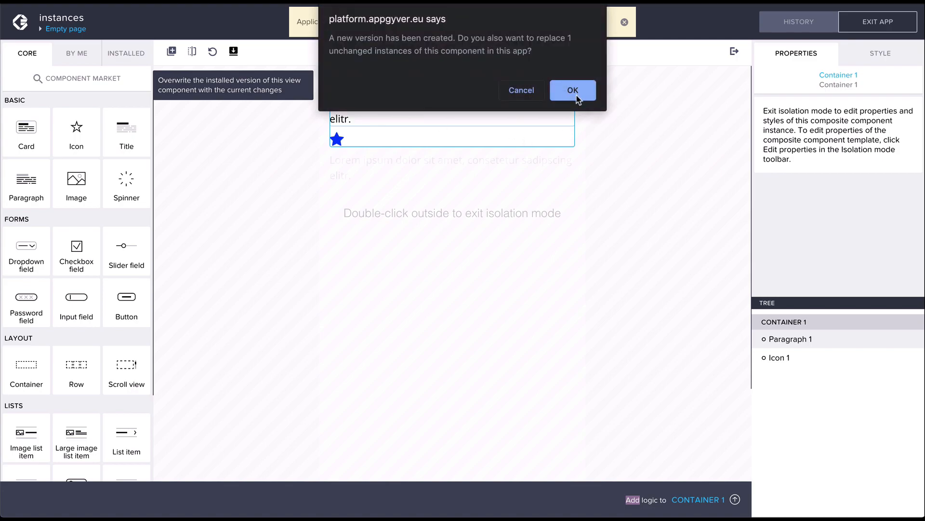
click(572, 91)
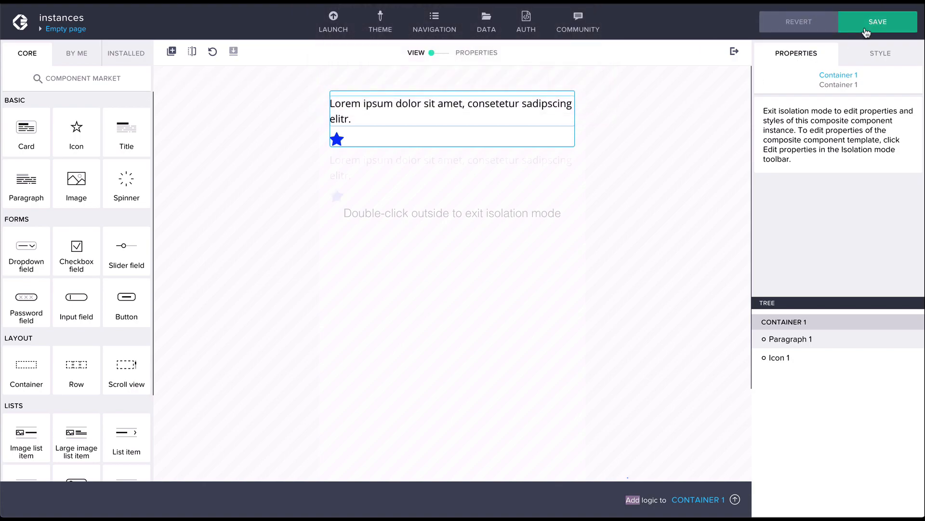
click(877, 22)
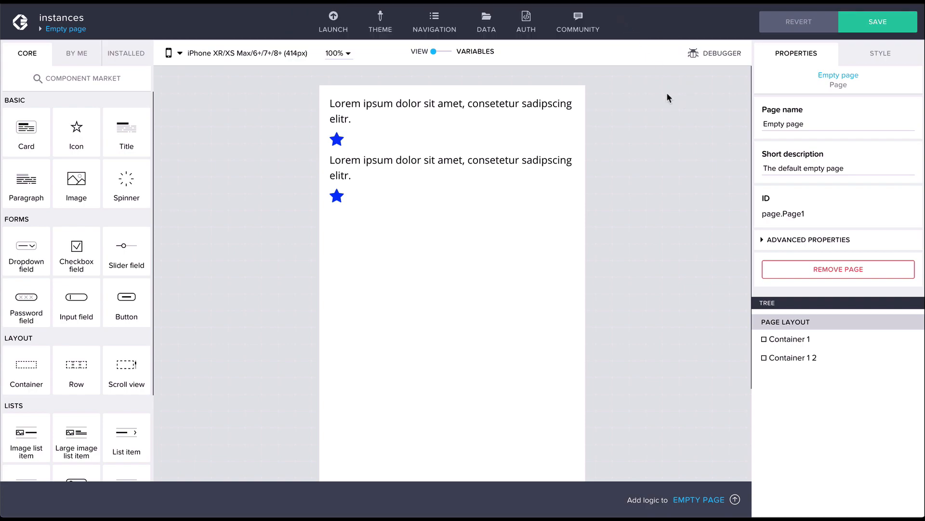
mouse_move(666, 99)
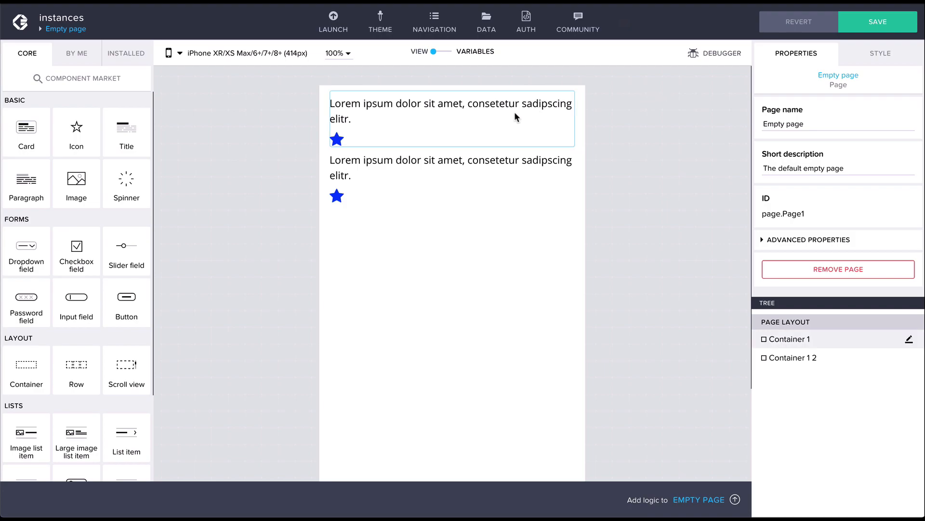
- Isolate Container 1, delete Icon 1 (the star), and save the star-free component
double_click(451, 118)
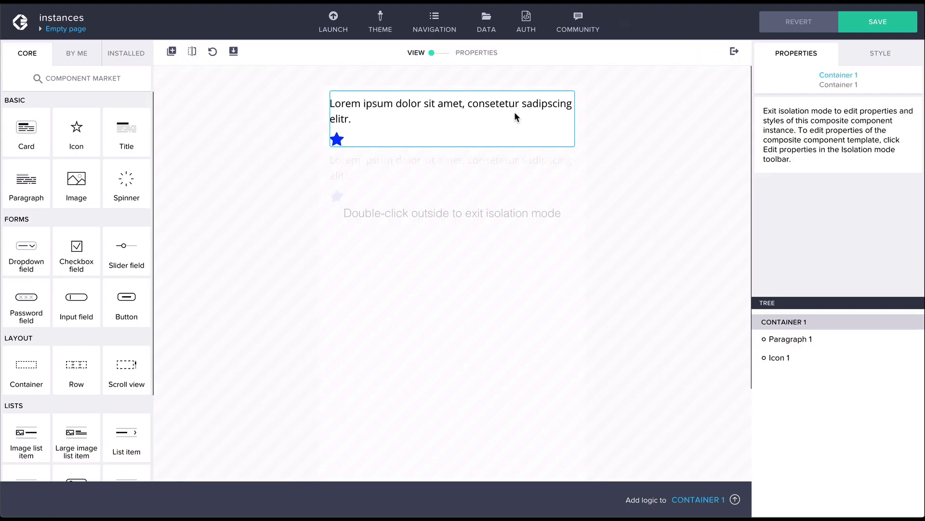
click(337, 140)
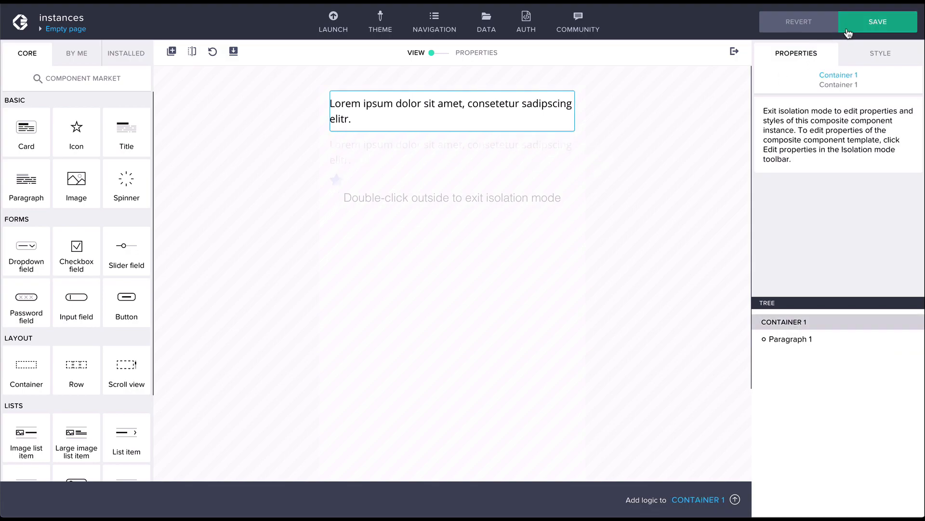
click(877, 22)
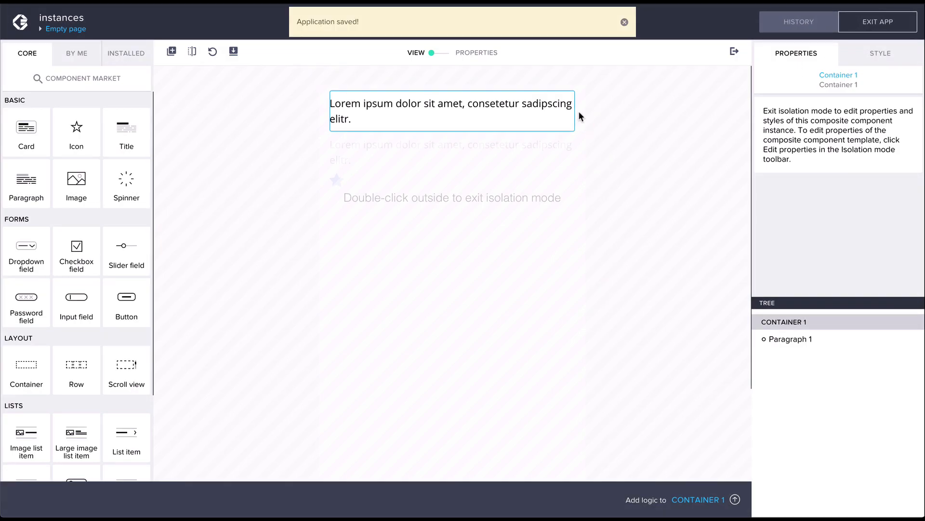
mouse_move(212, 52)
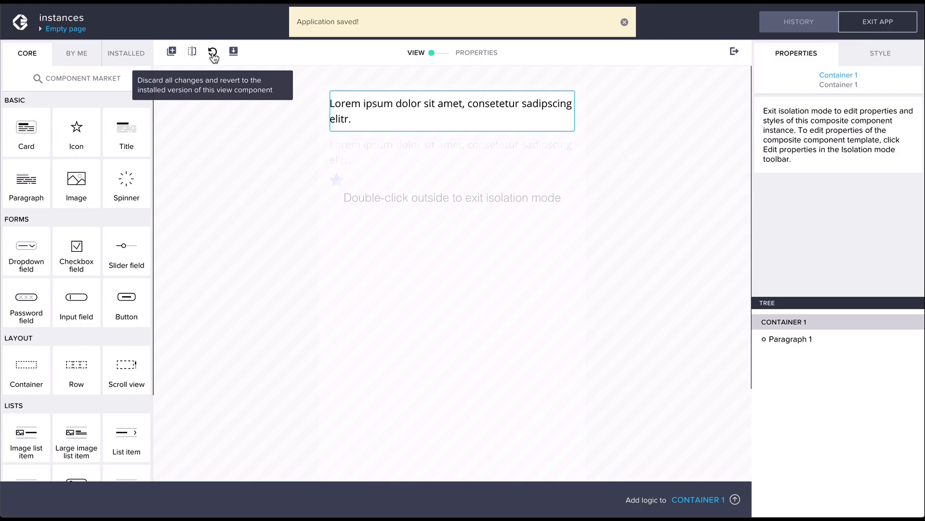
- Discard Container 1's changes and confirm reverting to the starred installed version
click(213, 52)
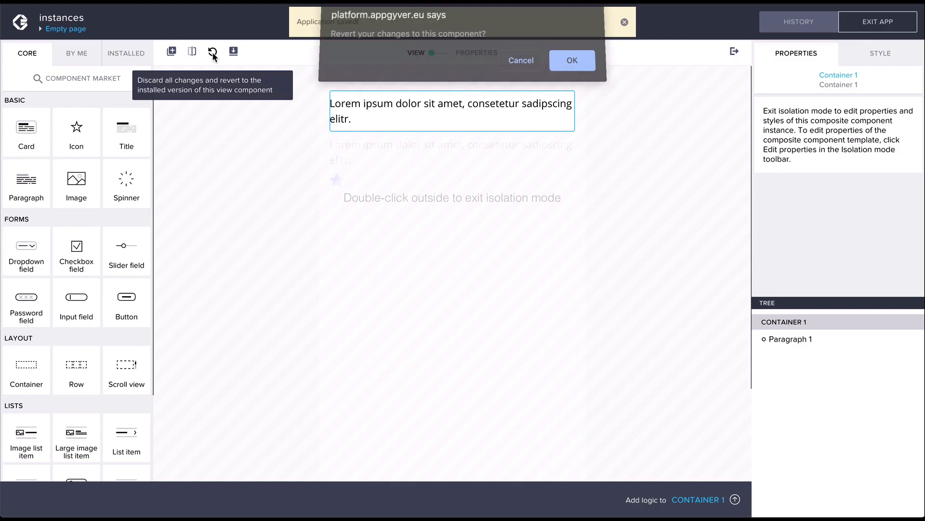
click(571, 60)
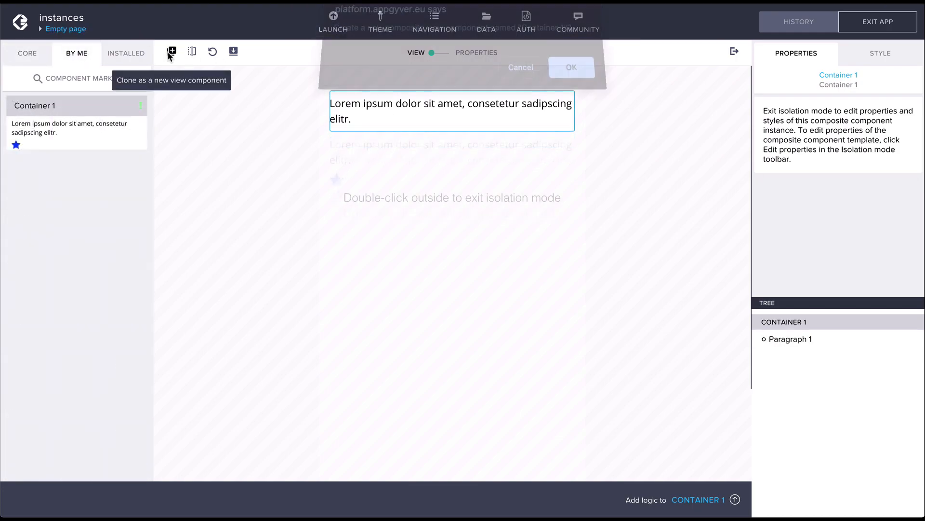
- Confirm cloning Container 1 as a second By Me template and save the app
click(570, 68)
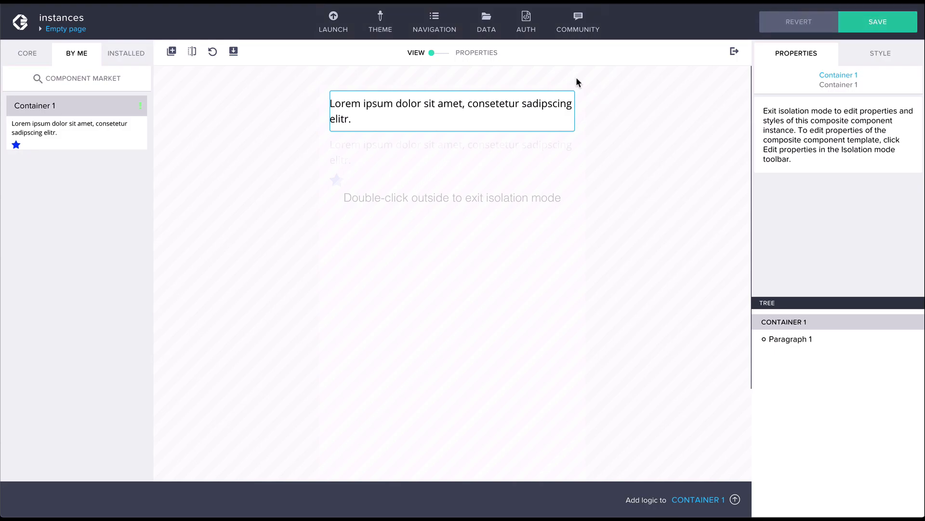
click(877, 22)
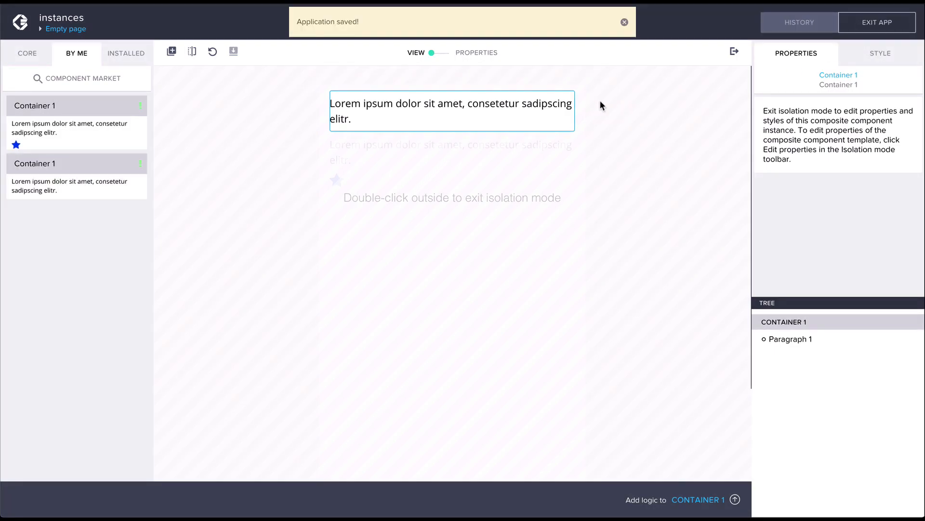